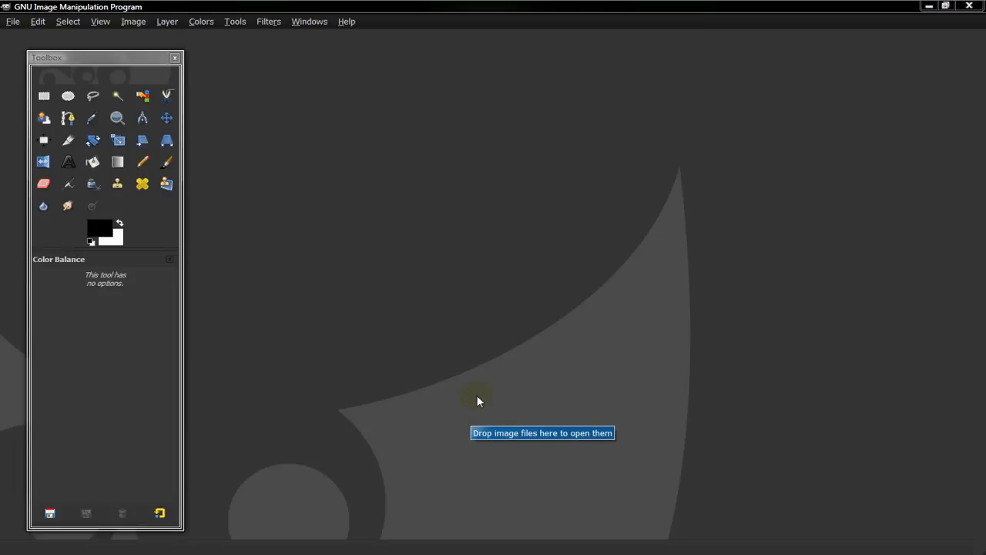
pyautogui.moveTo(321, 312)
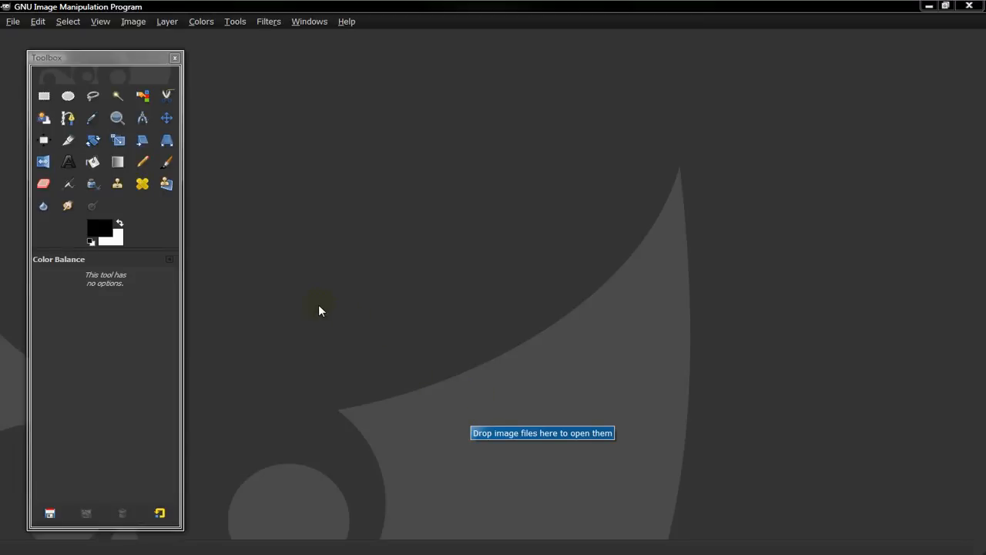
pyautogui.moveTo(188, 203)
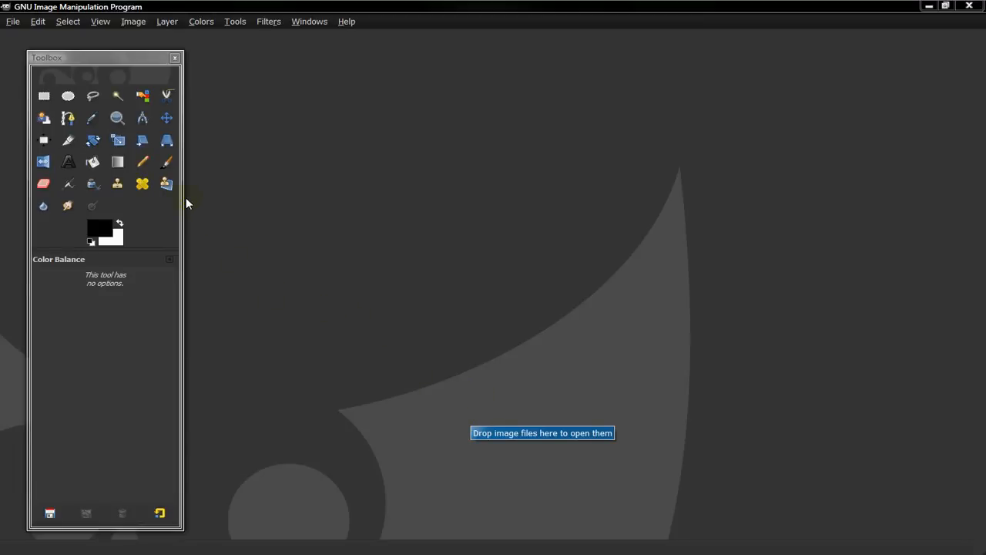
pyautogui.moveTo(198, 261)
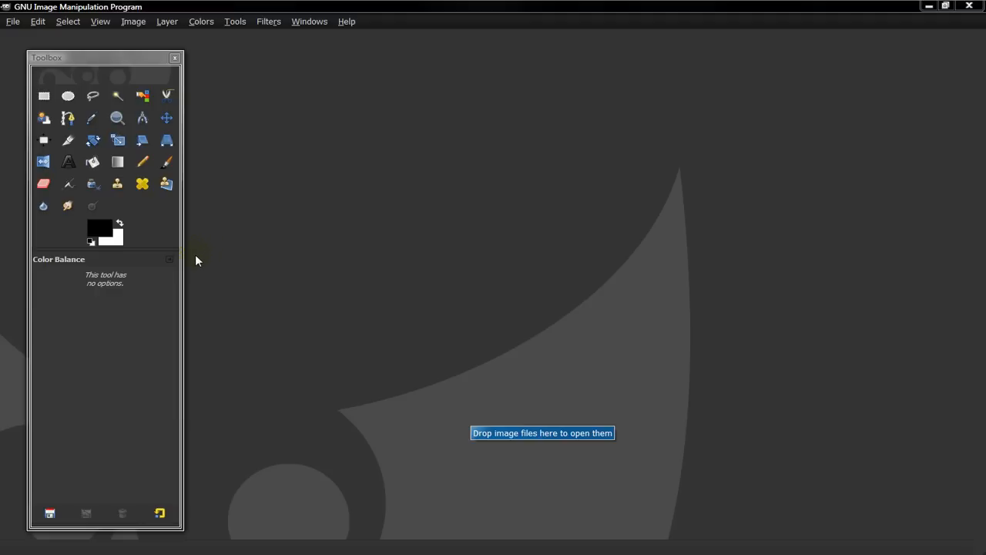
pyautogui.moveTo(117, 162)
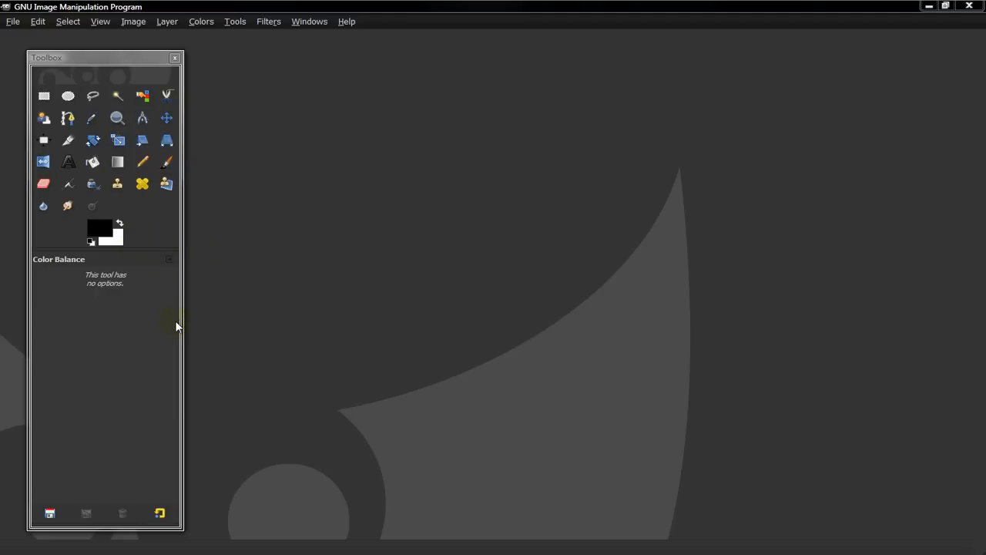
pyautogui.moveTo(185, 305)
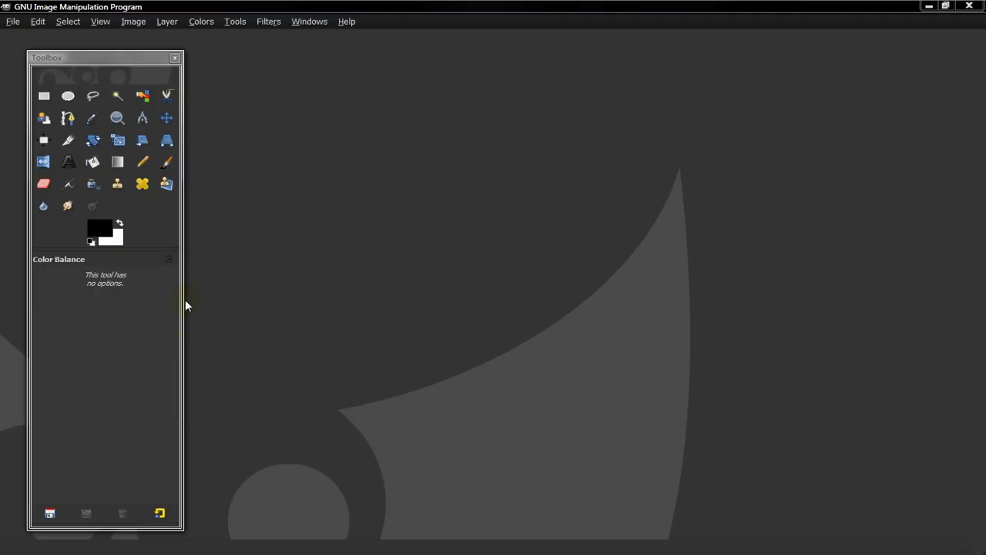
pyautogui.moveTo(307, 259)
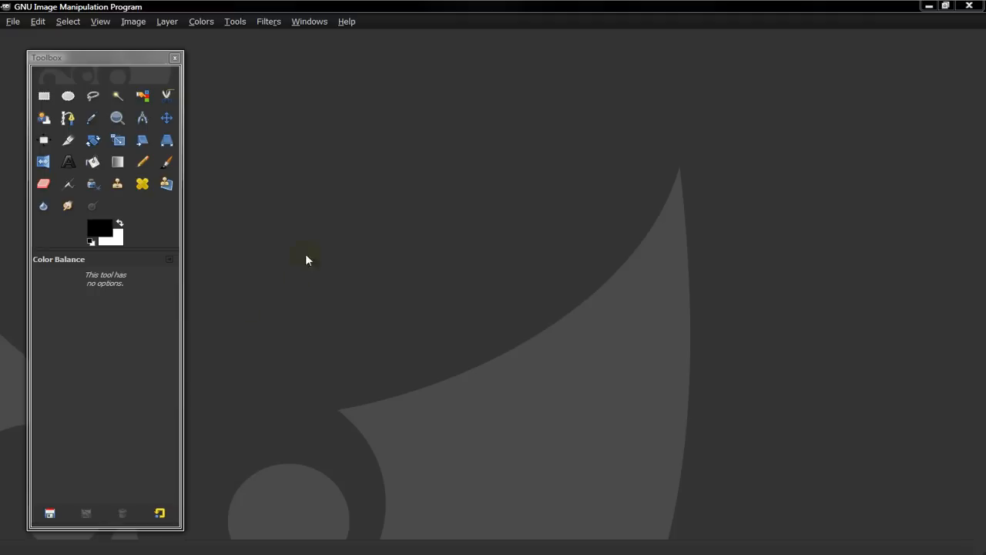
pyautogui.moveTo(306, 218)
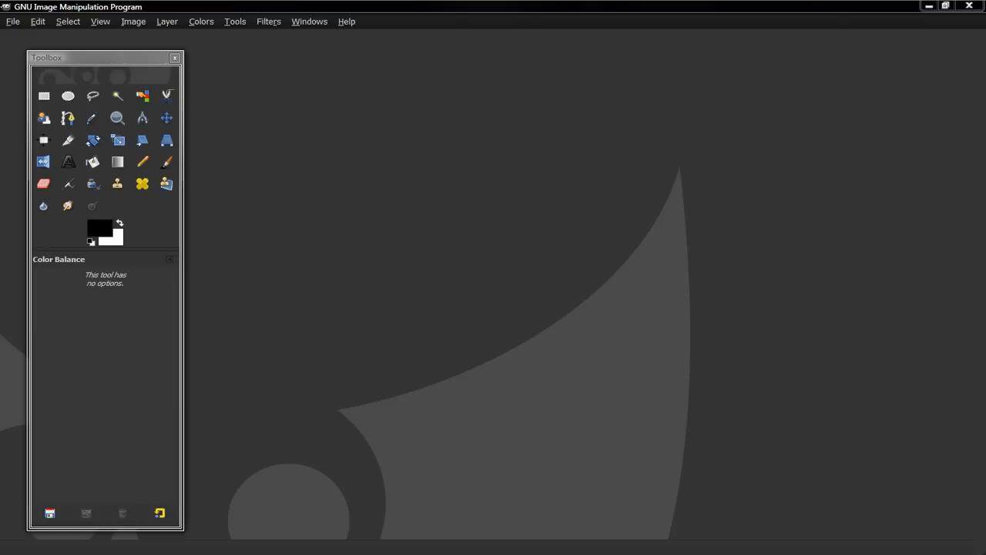
pyautogui.moveTo(413, 347)
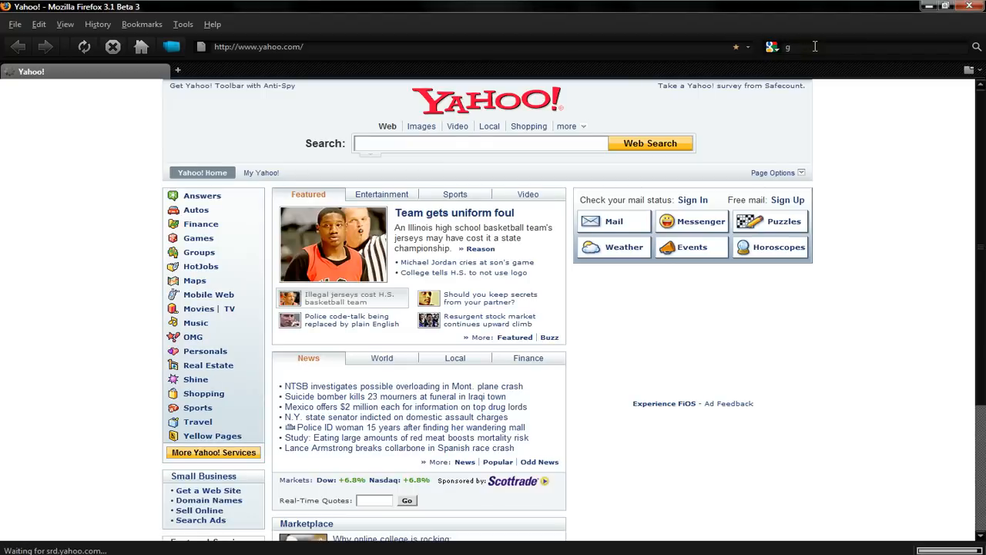
# - Search Google for 'gimp themes' from the Firefox search bar
pyautogui.write('gimp themes')
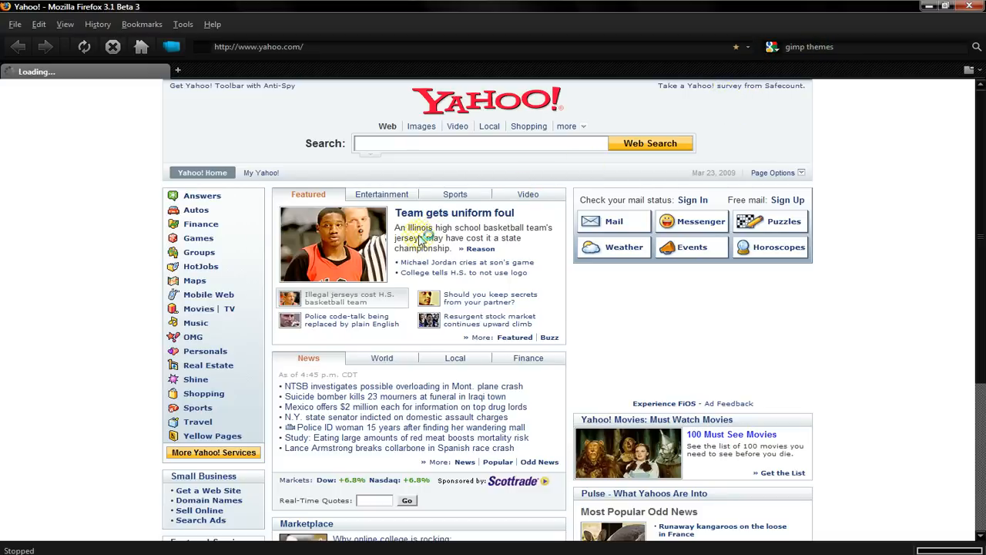
pyautogui.click(423, 237)
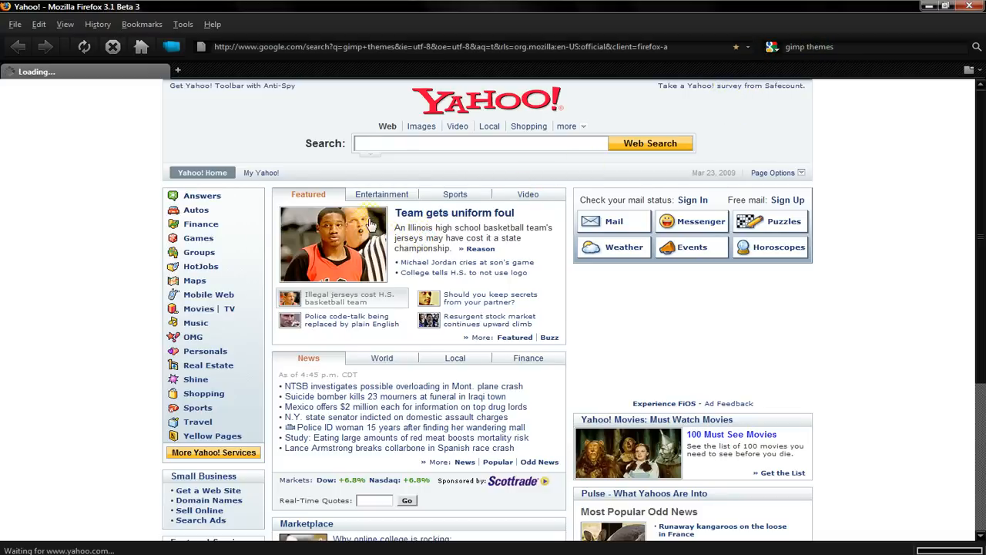
pyautogui.click(18, 46)
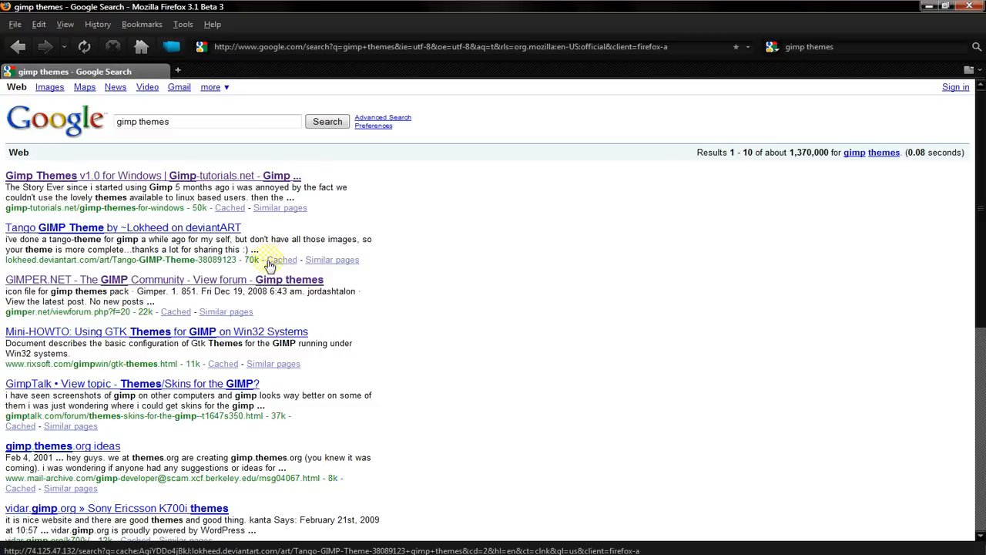
pyautogui.moveTo(293, 291)
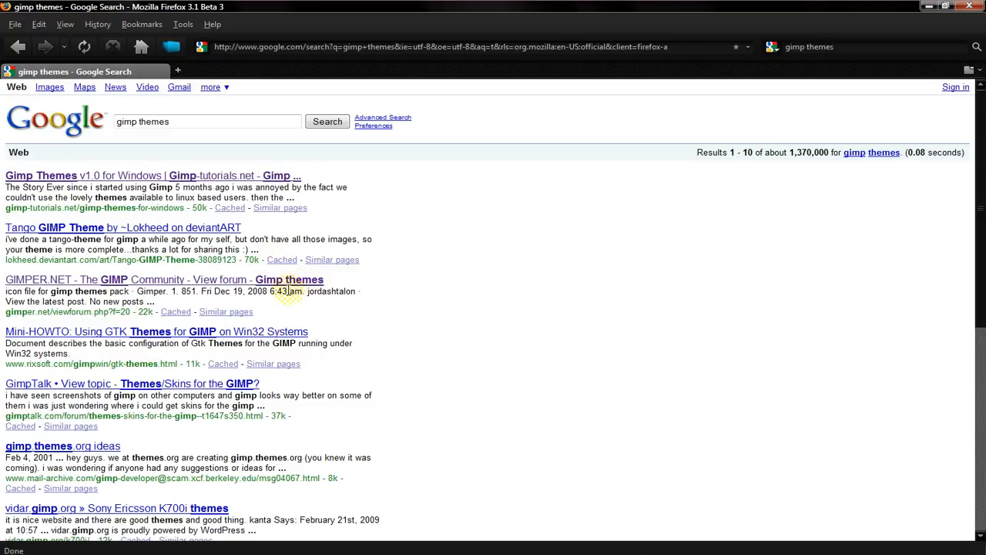
pyautogui.moveTo(213, 278)
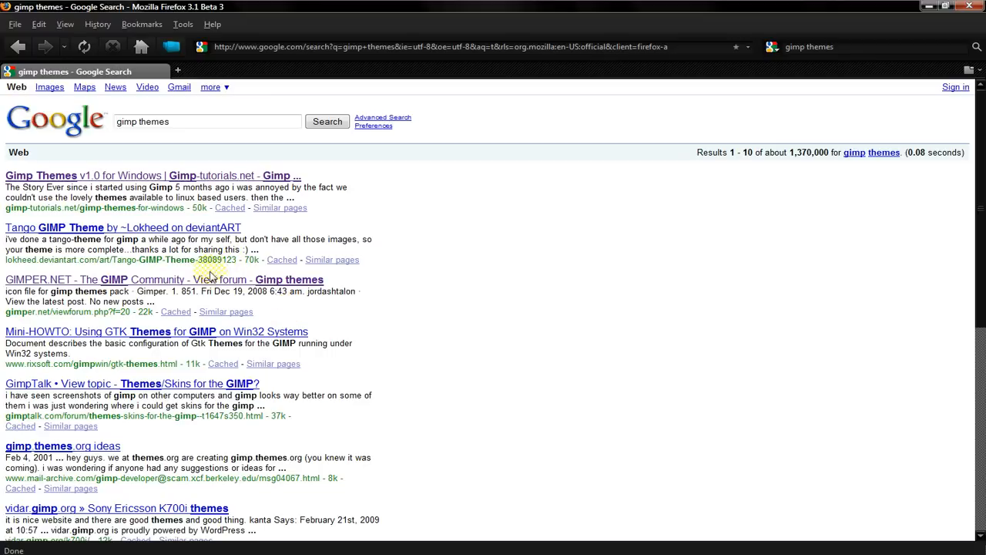
pyautogui.moveTo(105, 279)
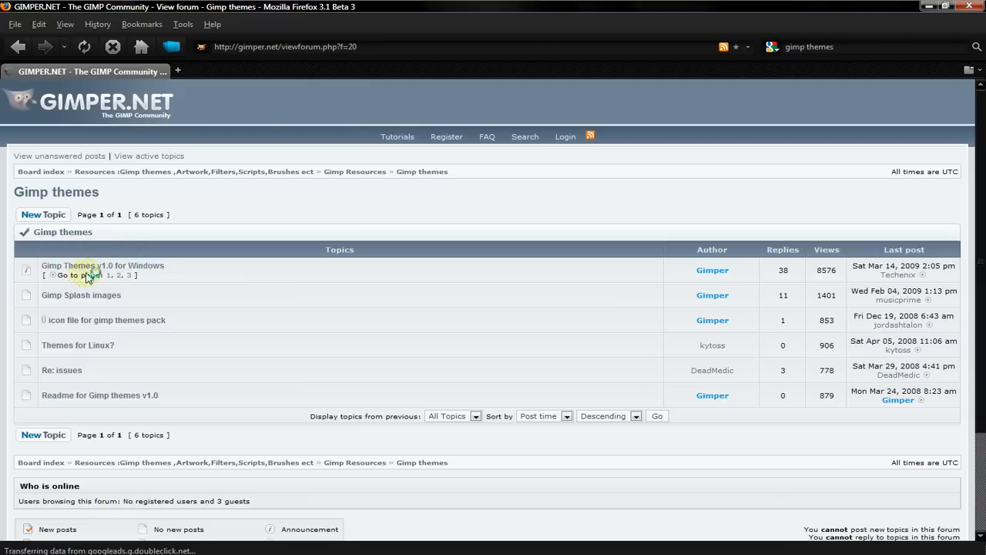
# - Open the GIMPER.NET topic 'Gimp Themes v1.0 for Windows'
pyautogui.click(101, 265)
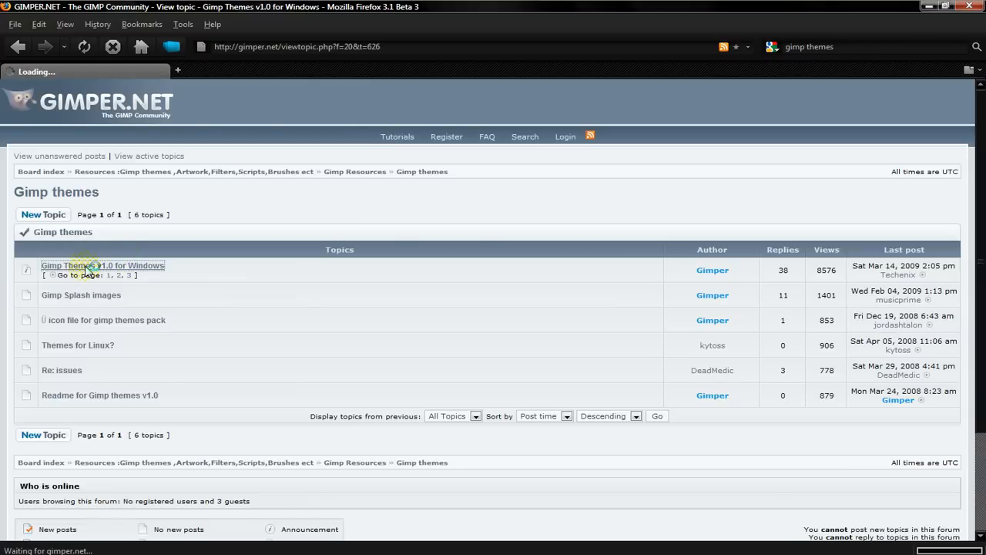
pyautogui.click(102, 265)
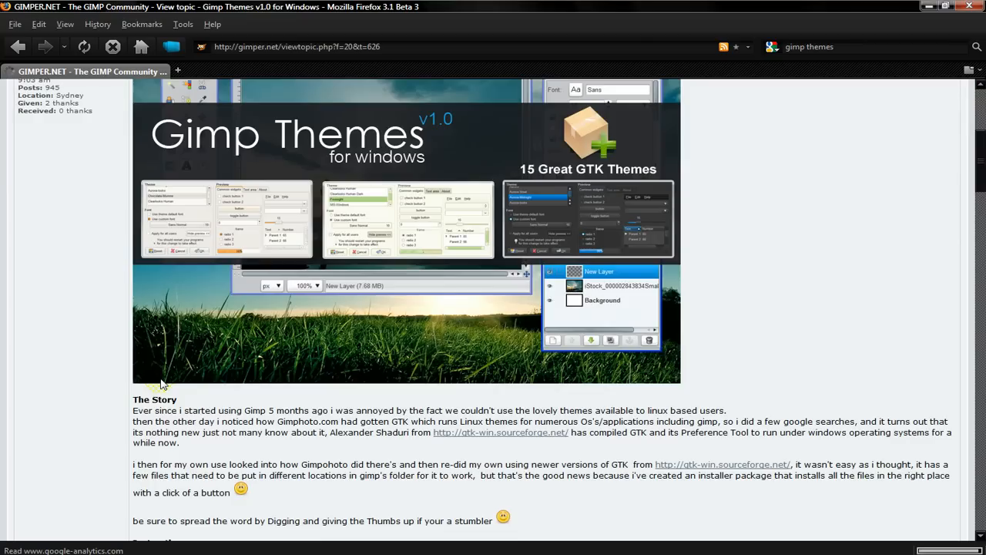
pyautogui.scroll(-3)
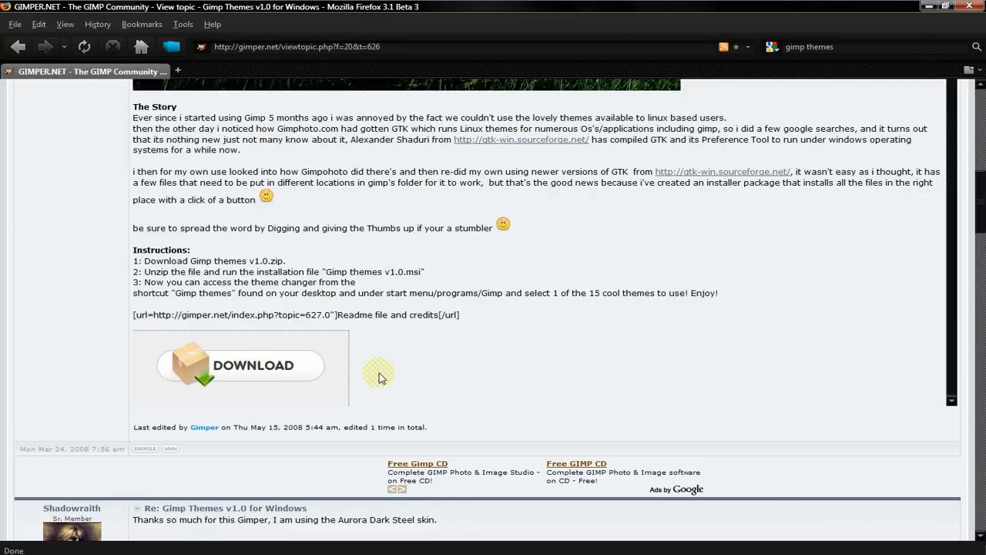
# - Start downloading the themes zip and dismiss the download prompt
pyautogui.click(241, 366)
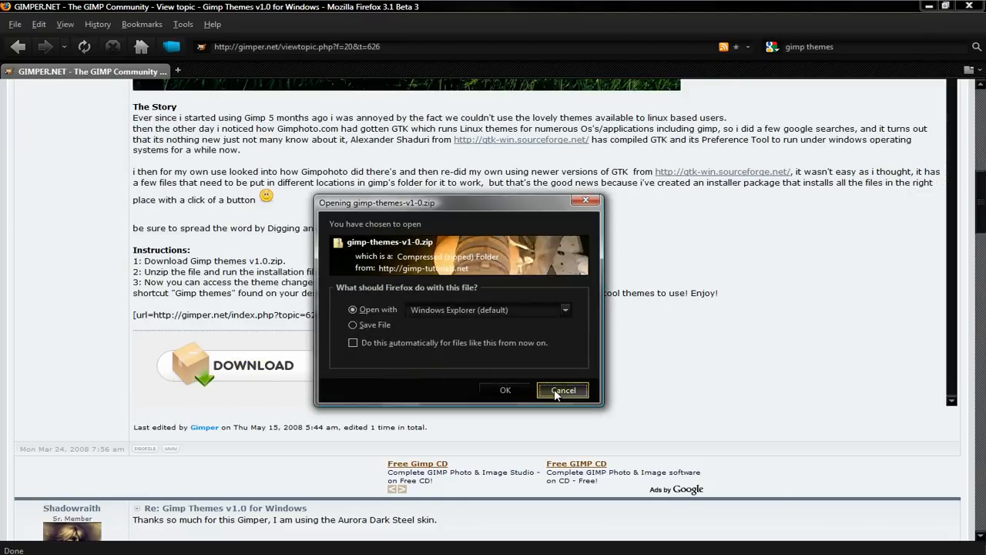
pyautogui.click(562, 390)
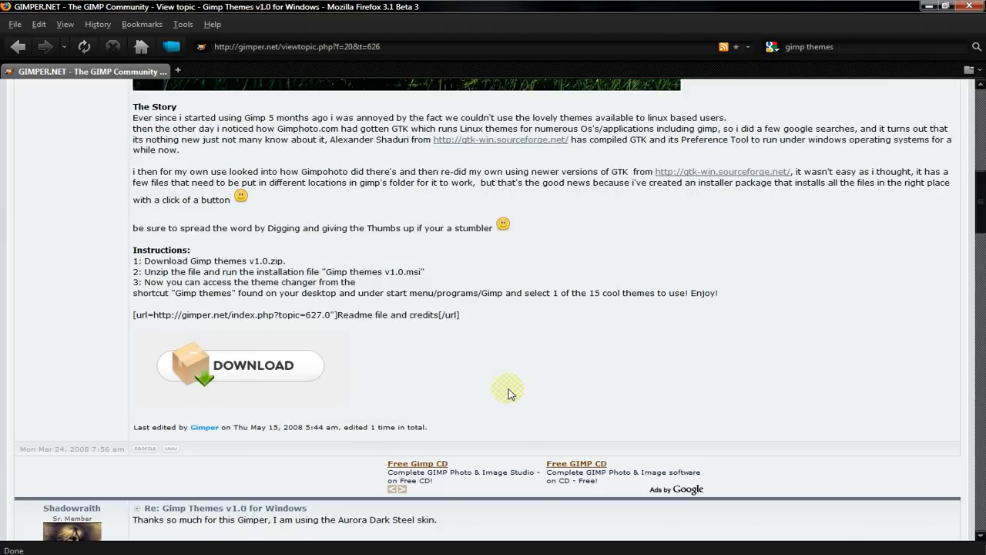
pyautogui.scroll(3)
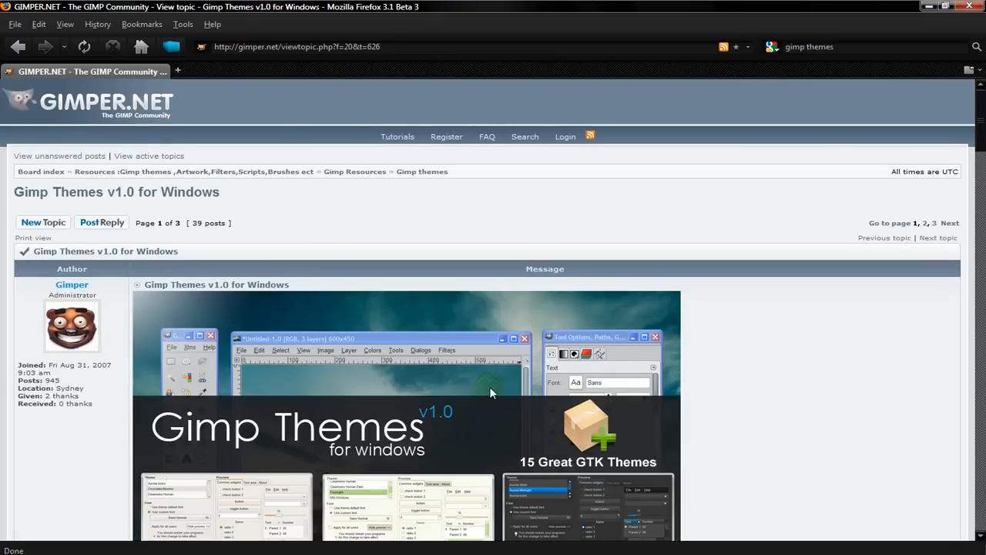
pyautogui.moveTo(484, 404)
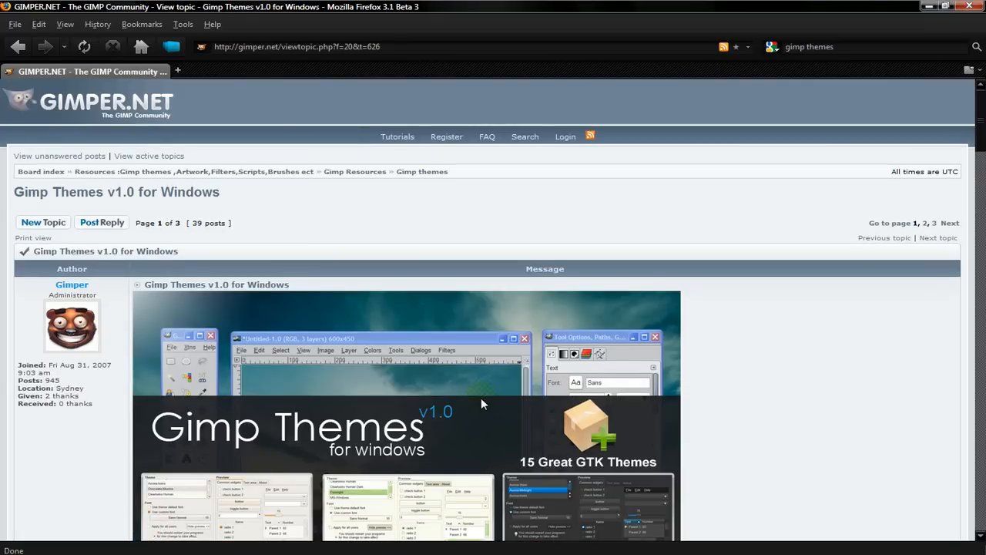
pyautogui.scroll(-3)
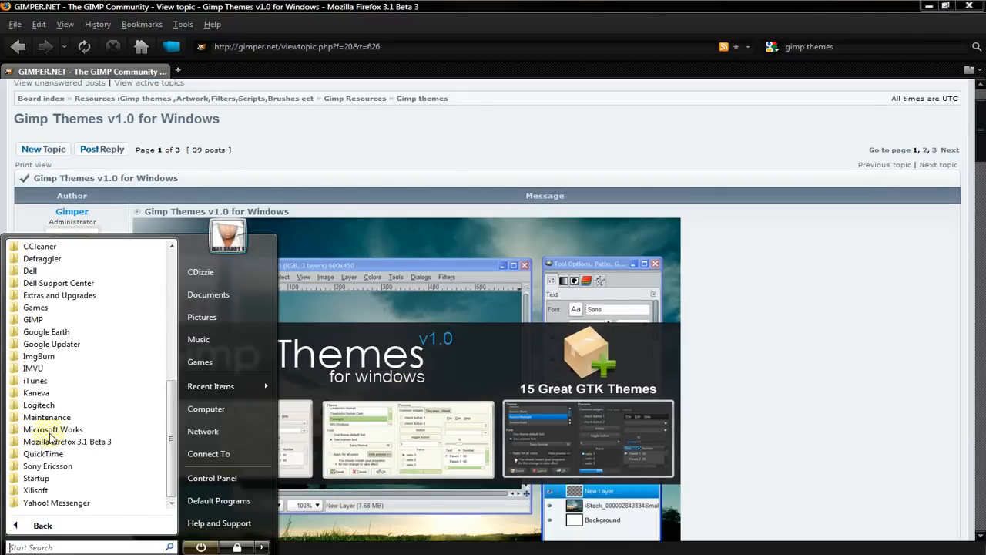
pyautogui.moveTo(49, 356)
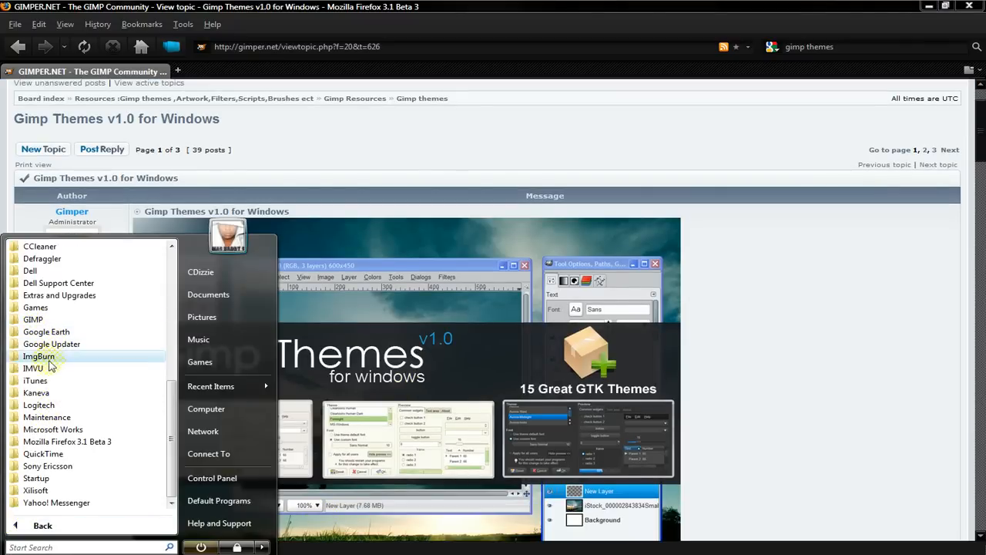
pyautogui.moveTo(46, 319)
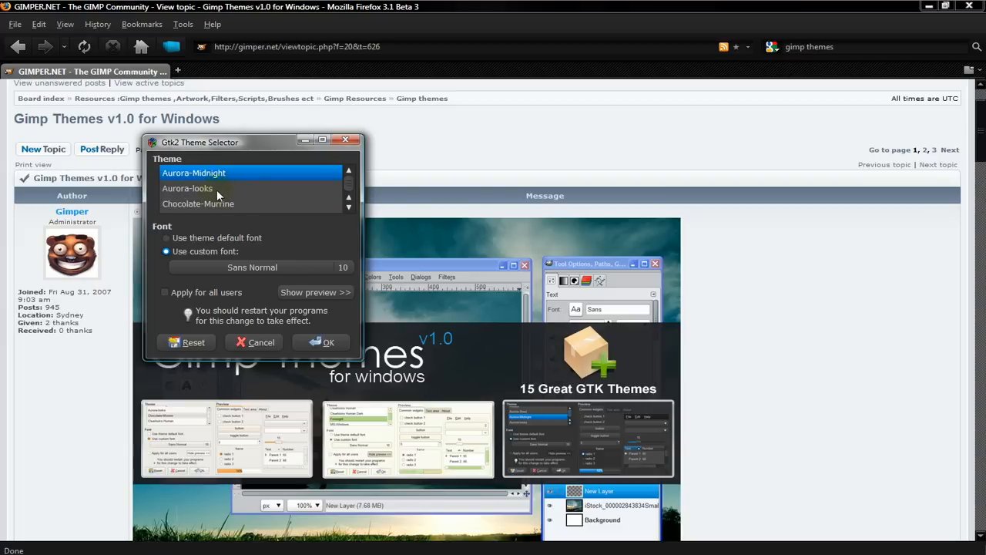
# - Try the Aurora-Midnight theme, then switch to Clearlooks Human
pyautogui.click(198, 203)
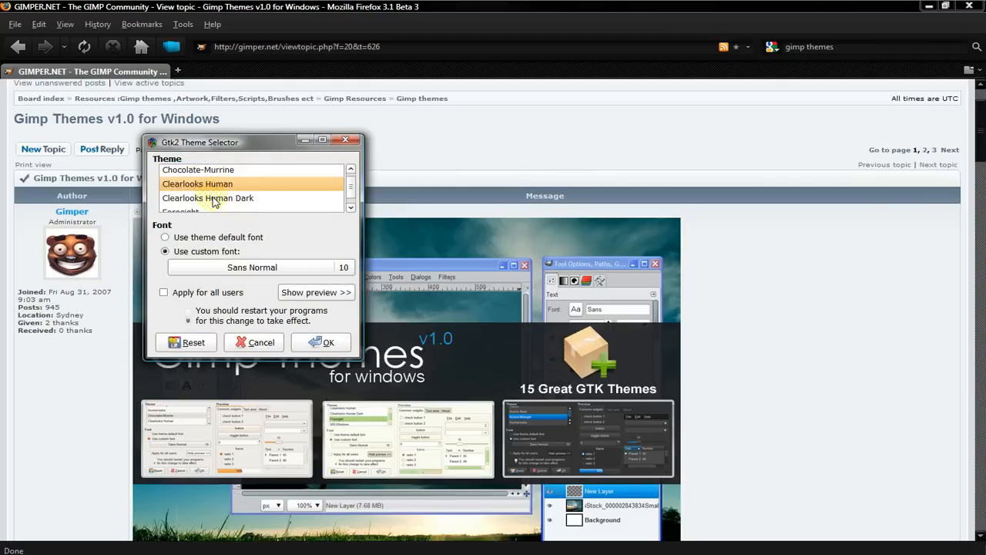
pyautogui.click(208, 197)
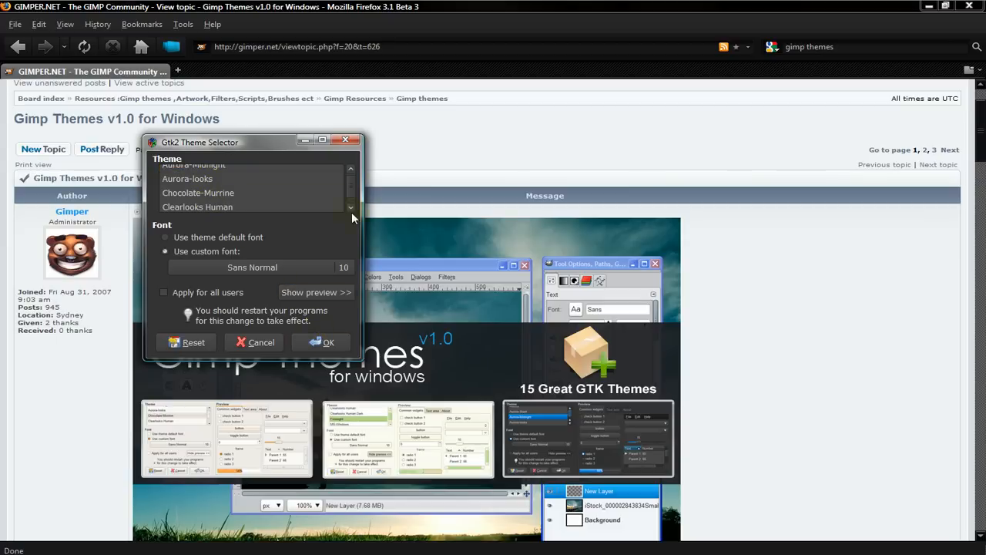
pyautogui.moveTo(346, 142)
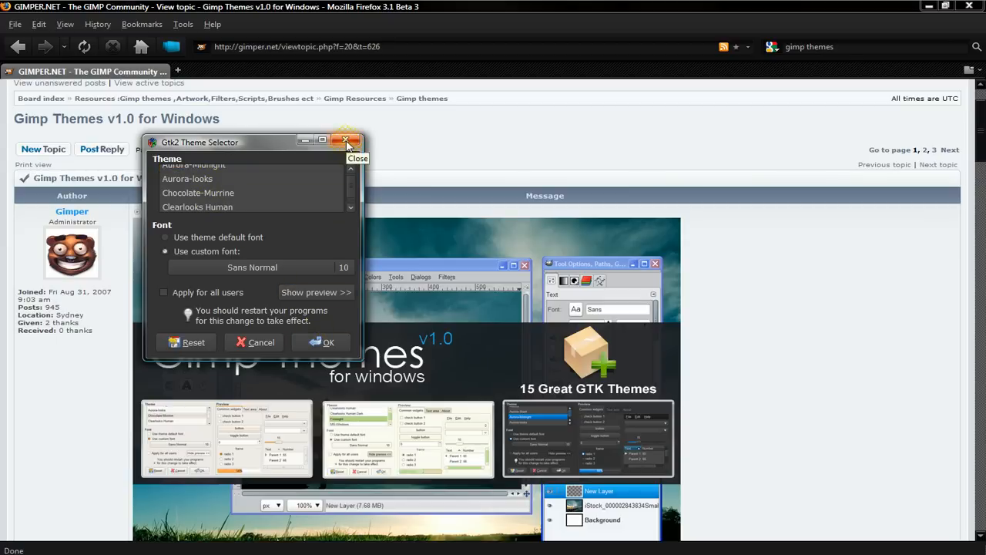